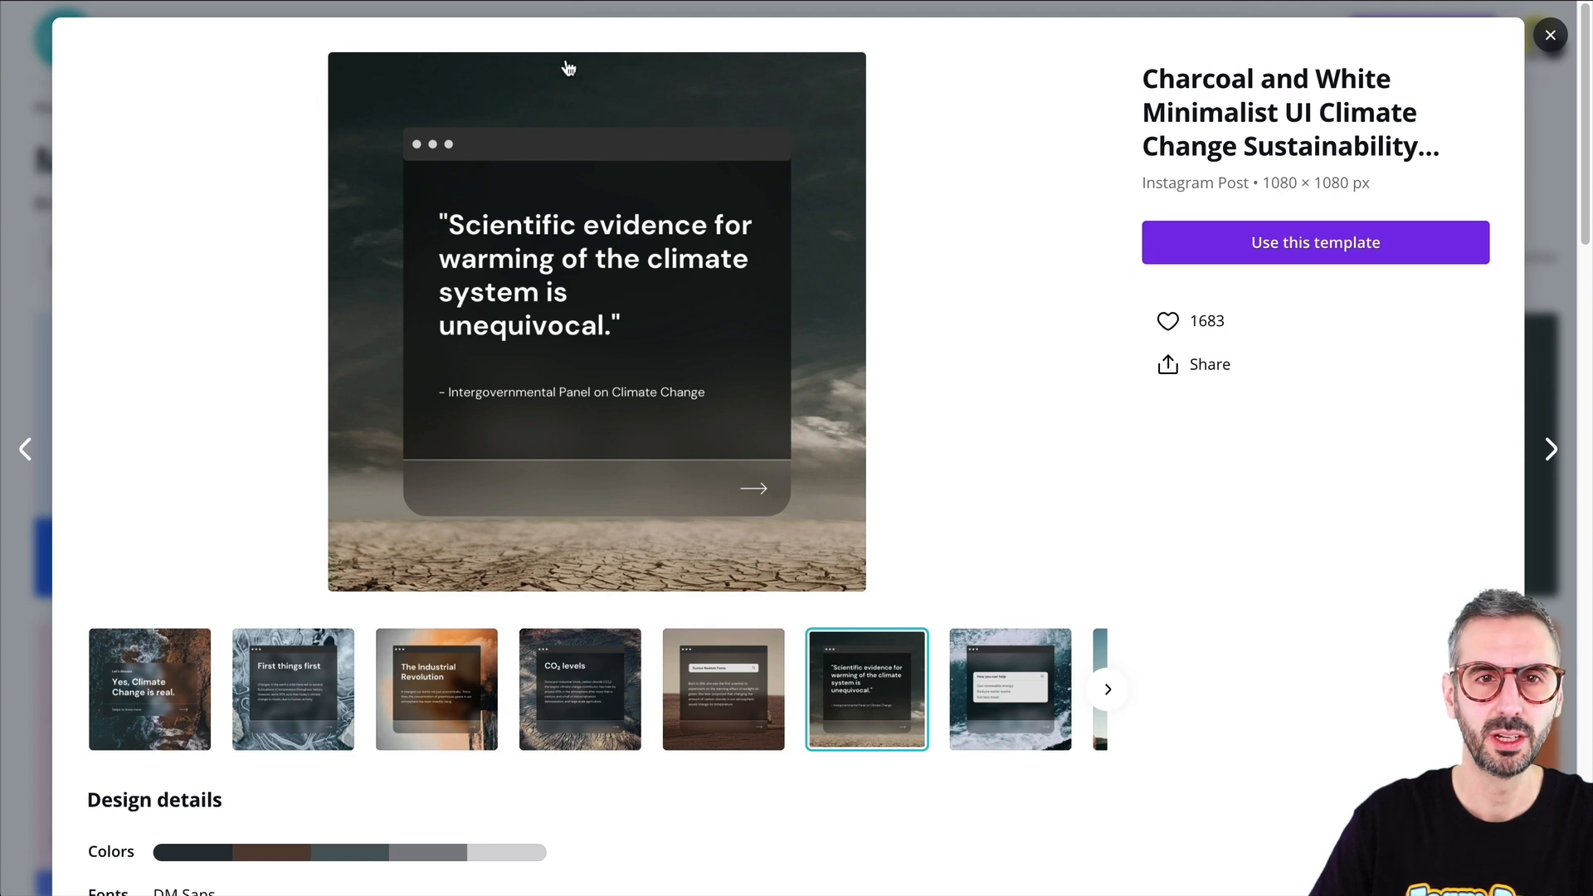
# - View the 'First things first' slide of the Charcoal and White climate template preview
pyautogui.click(292, 688)
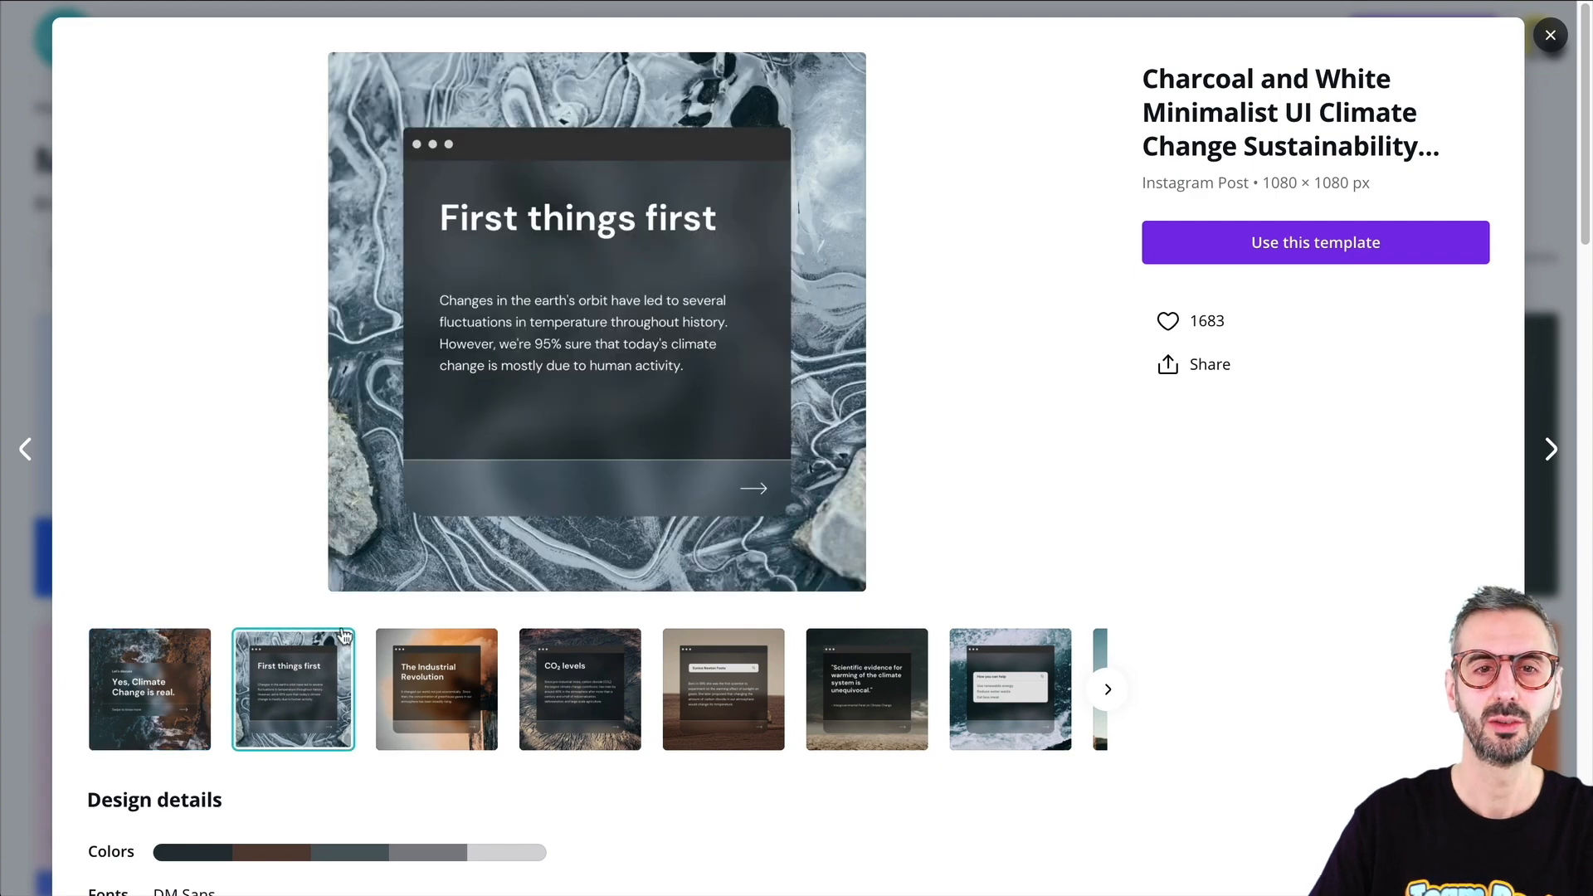
pyautogui.click(1550, 35)
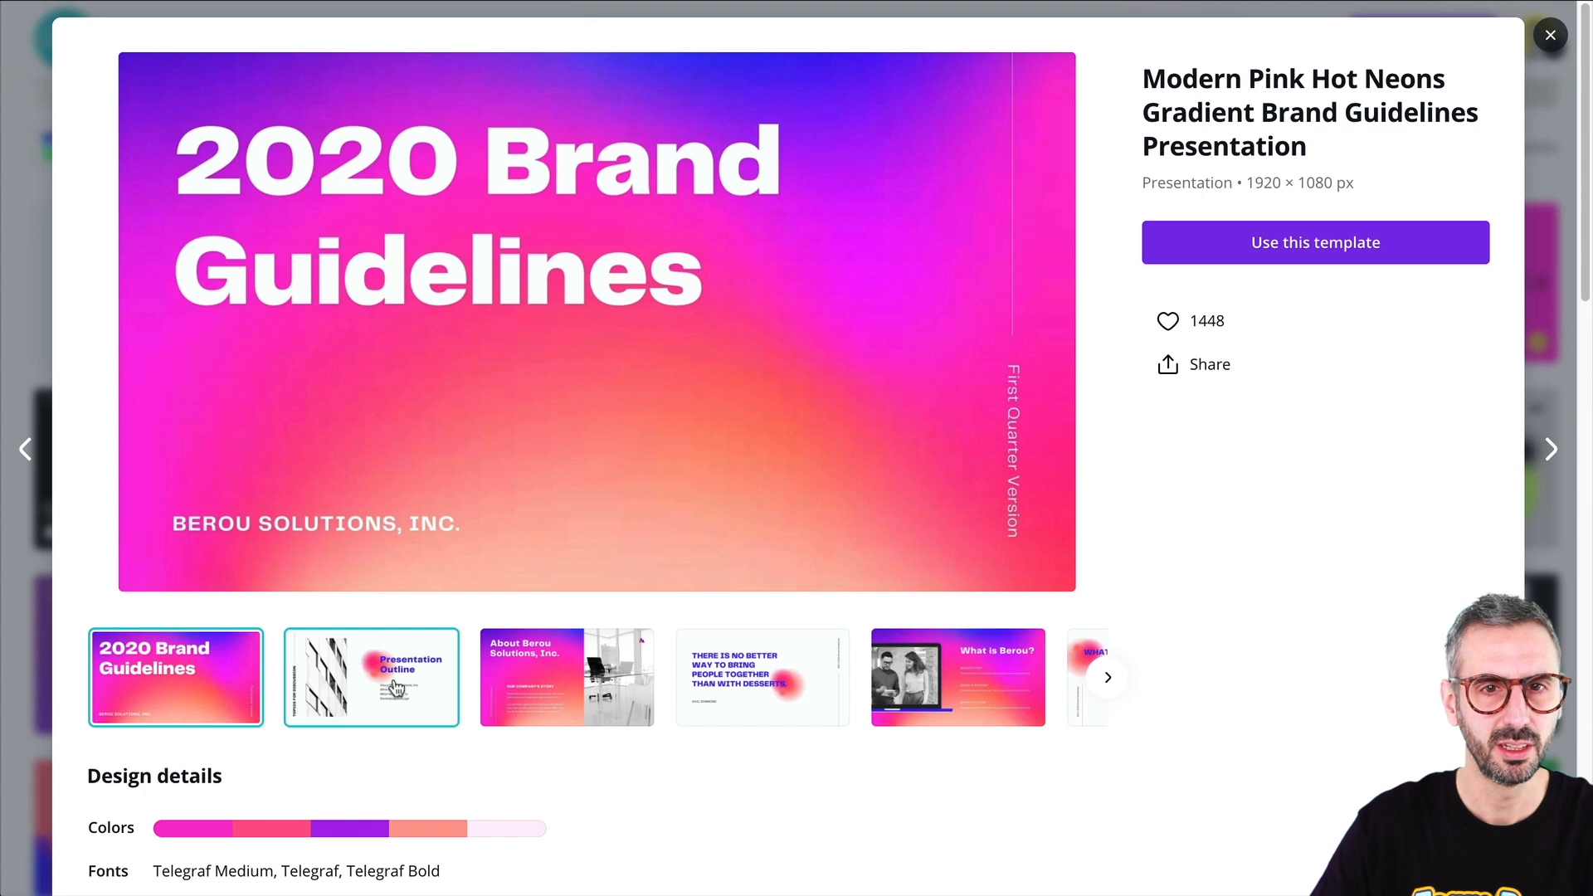
pyautogui.click(1550, 35)
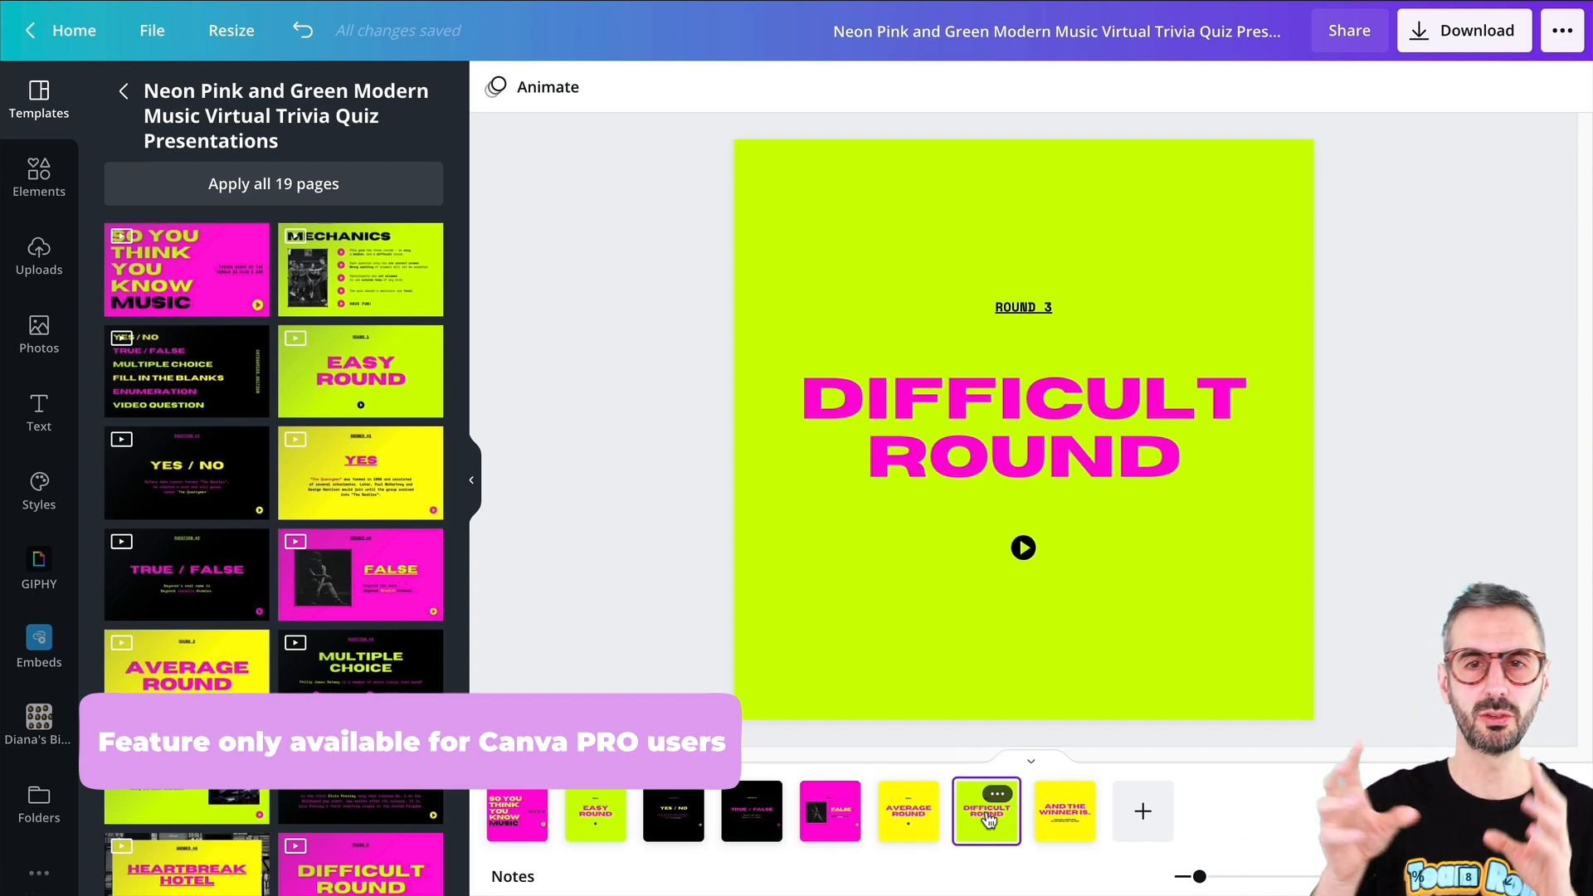
# - Go to the Difficult Round page of the Neon Pink and Green trivia quiz design
pyautogui.click(74, 30)
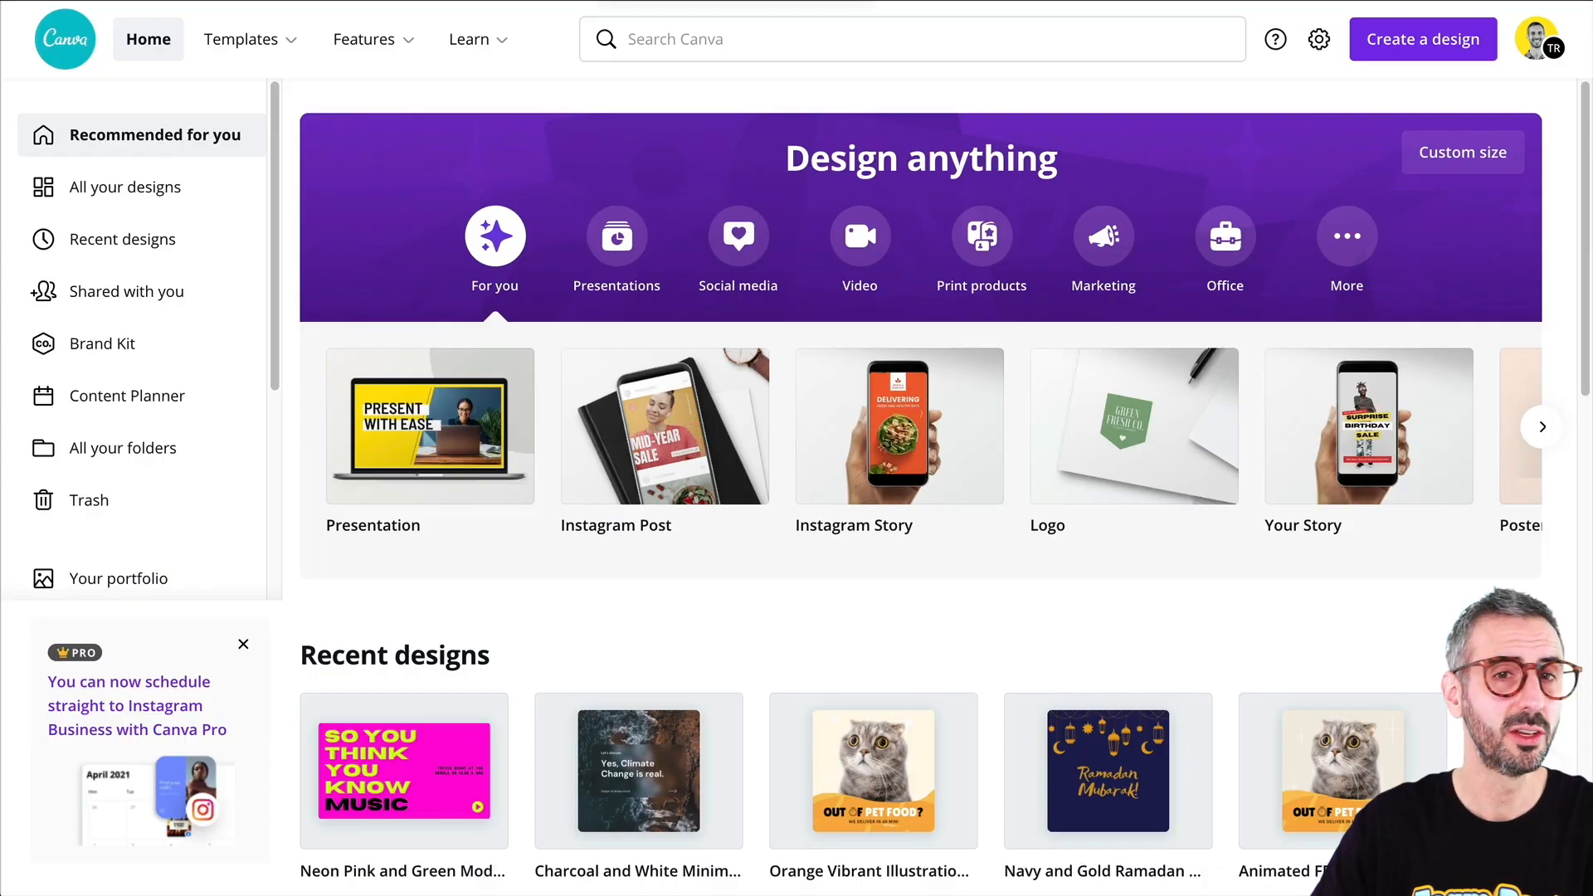